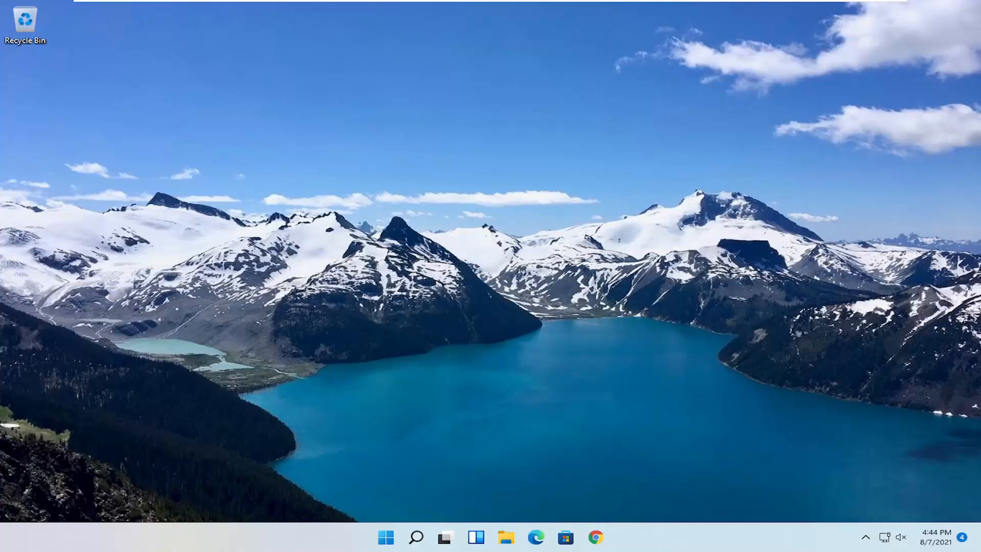
Search Windows for 'group policy' and launch the Edit group policy tool
click(417, 537)
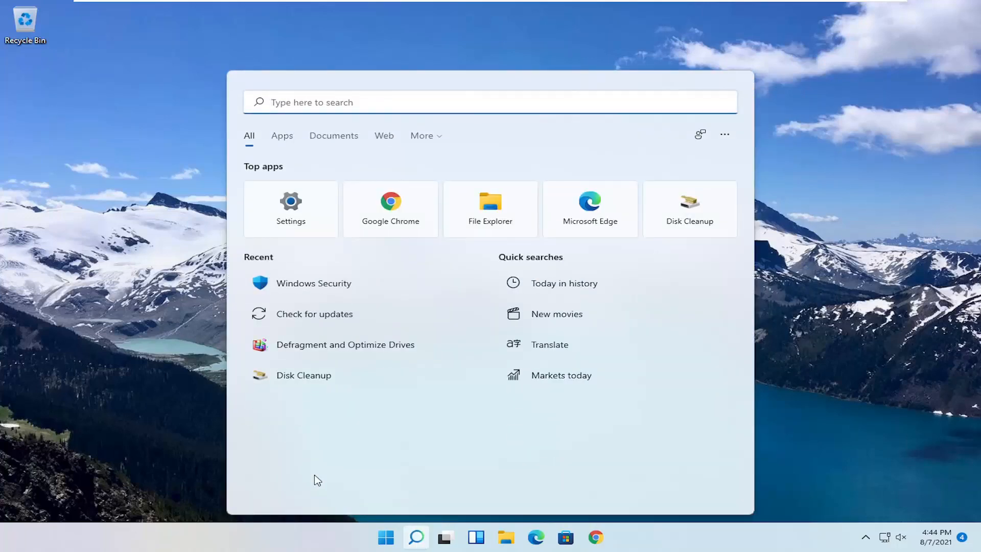
text(group policy)
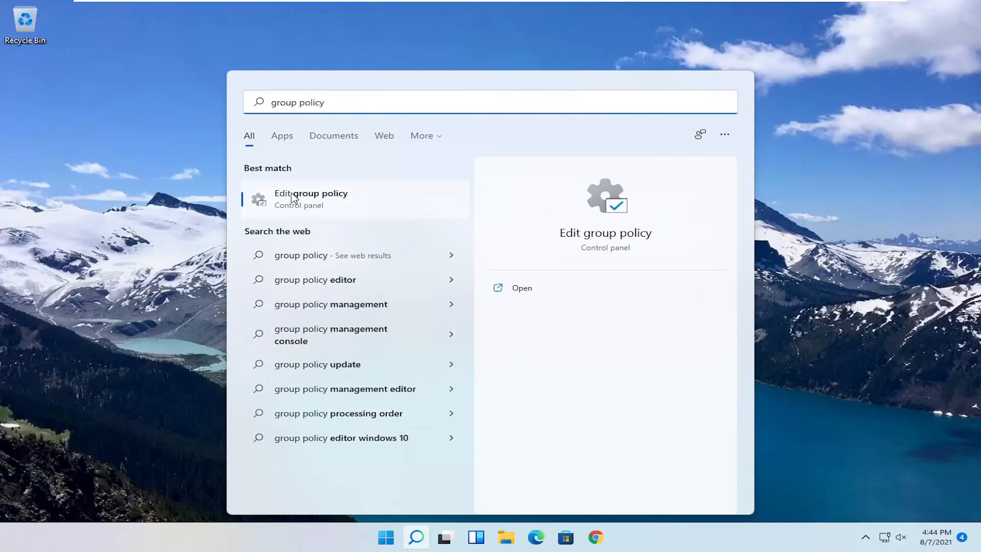
click(310, 198)
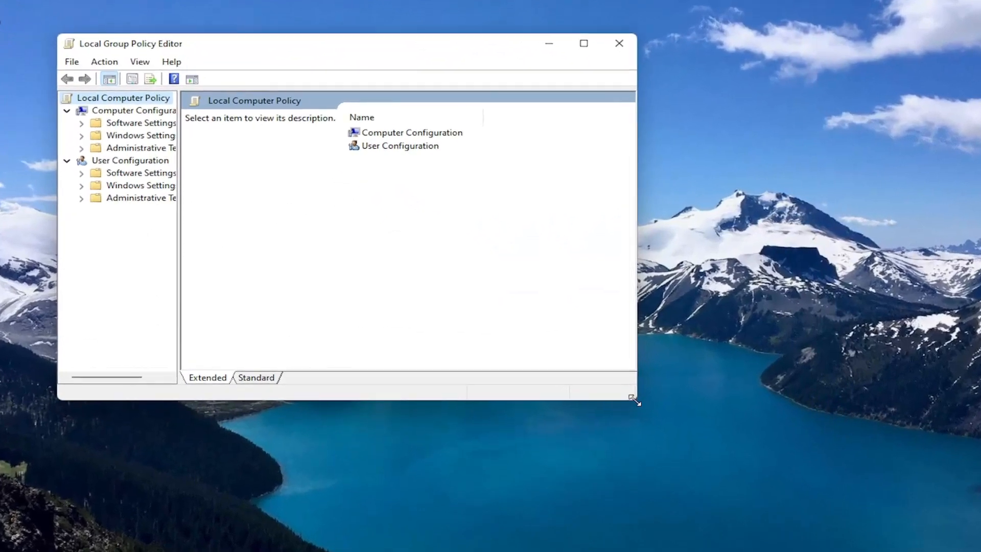
Enlarge the editor and expand Administrative Templates > Windows Components to reach Microsoft Defender Antivirus
drag(633, 399, 796, 489)
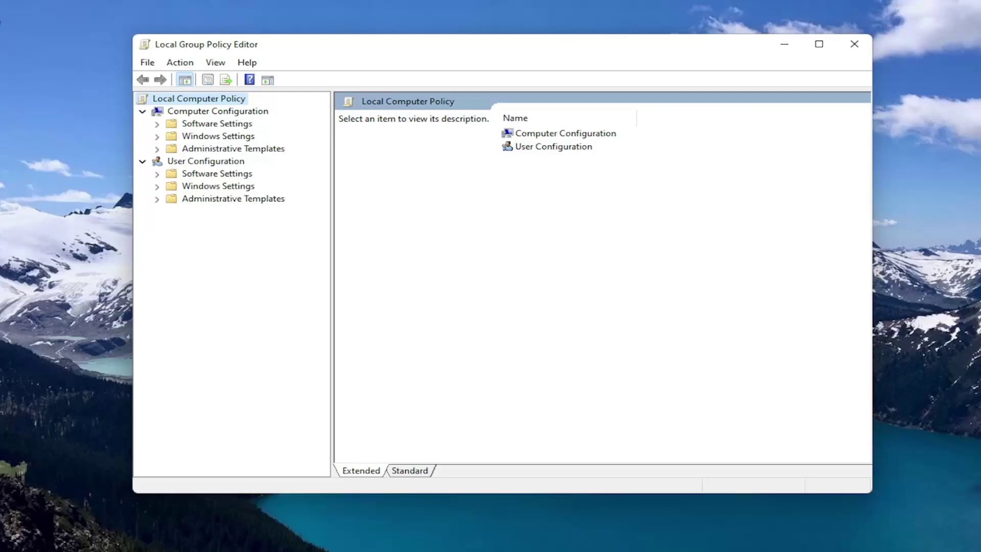
click(218, 110)
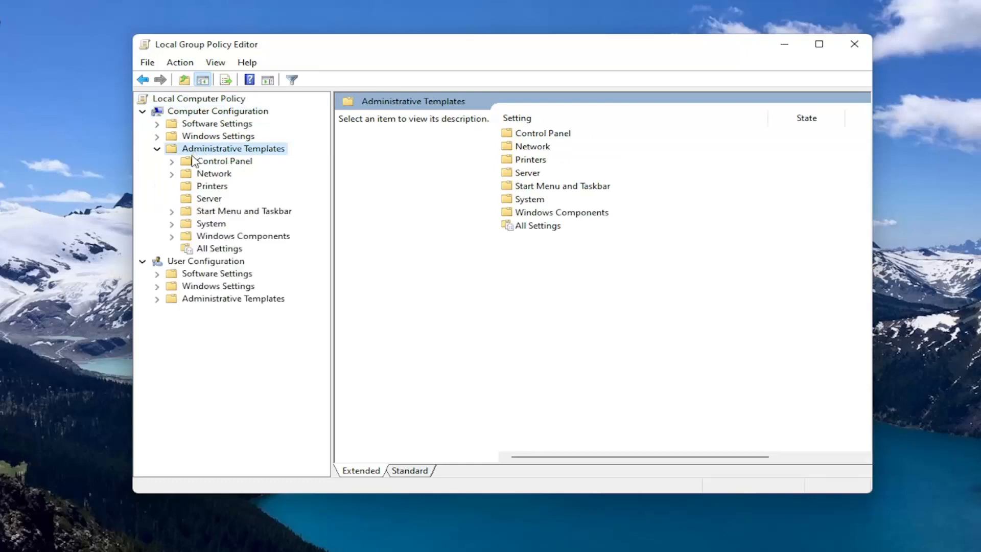
click(243, 235)
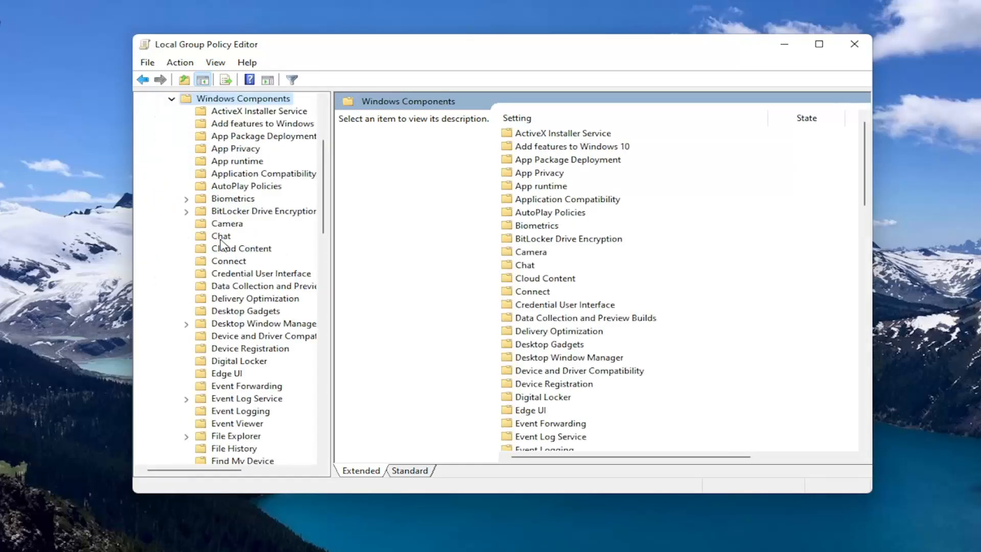
scroll(down, 3)
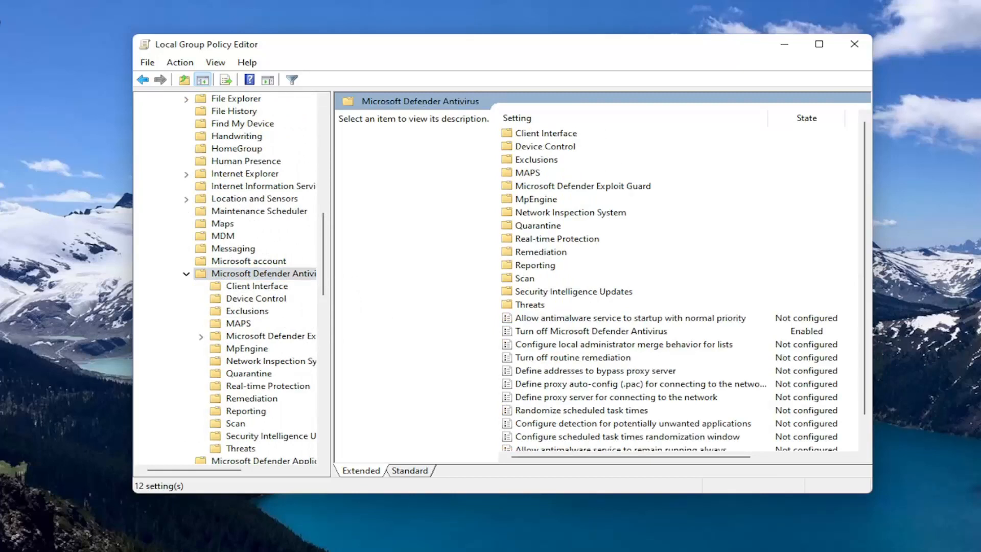
mouse_move(568, 335)
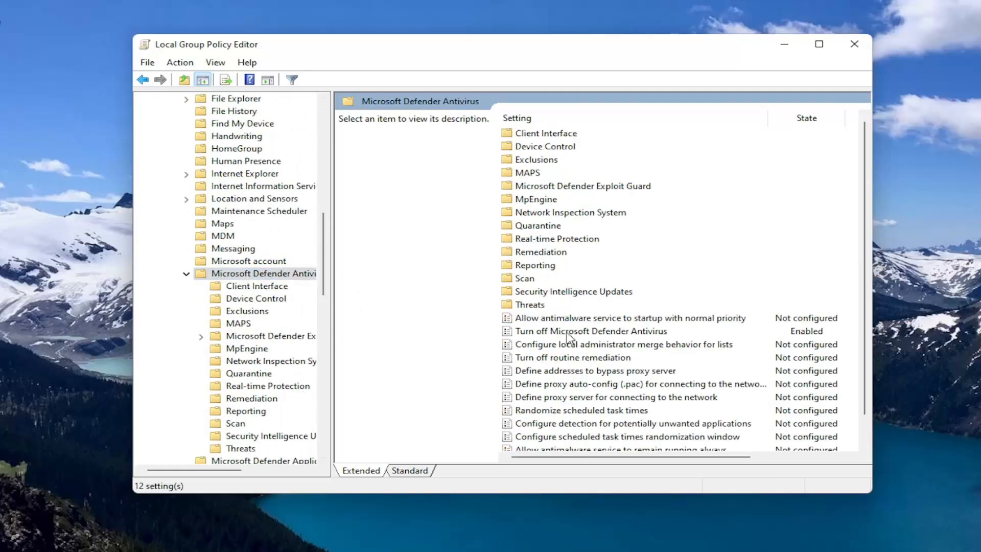
Leave 'Turn off Microsoft Defender Antivirus' set to Enabled, confirm with OK, and close the editor
click(591, 331)
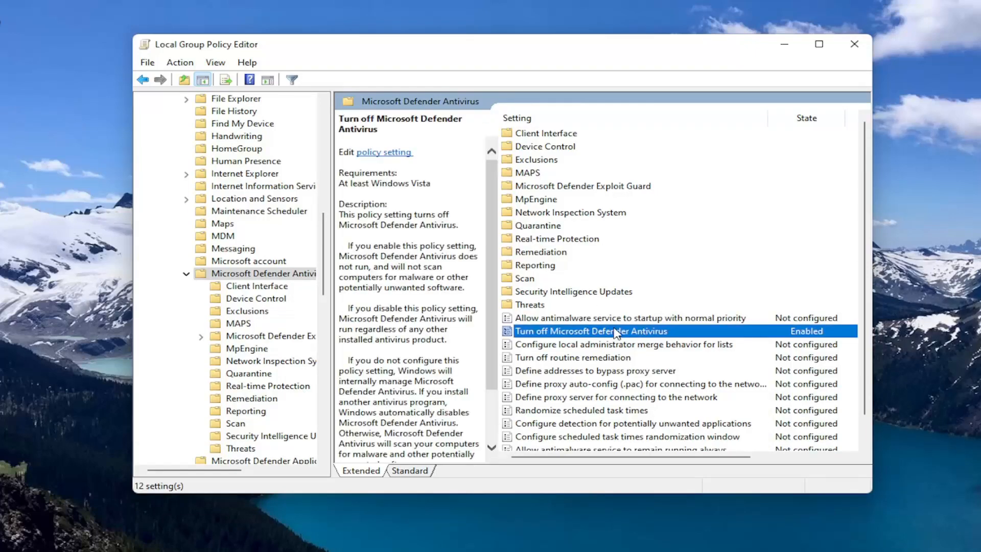
double_click(590, 331)
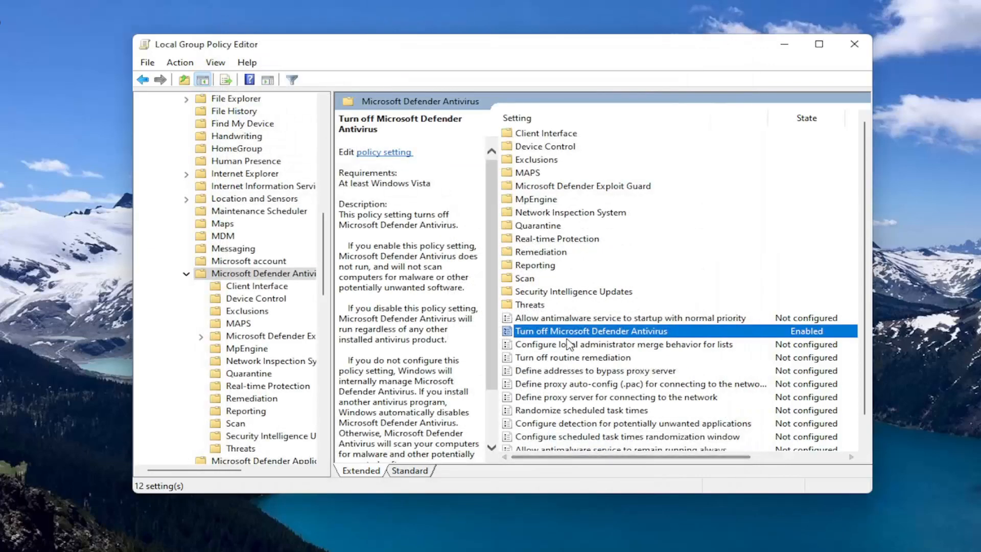
double_click(591, 331)
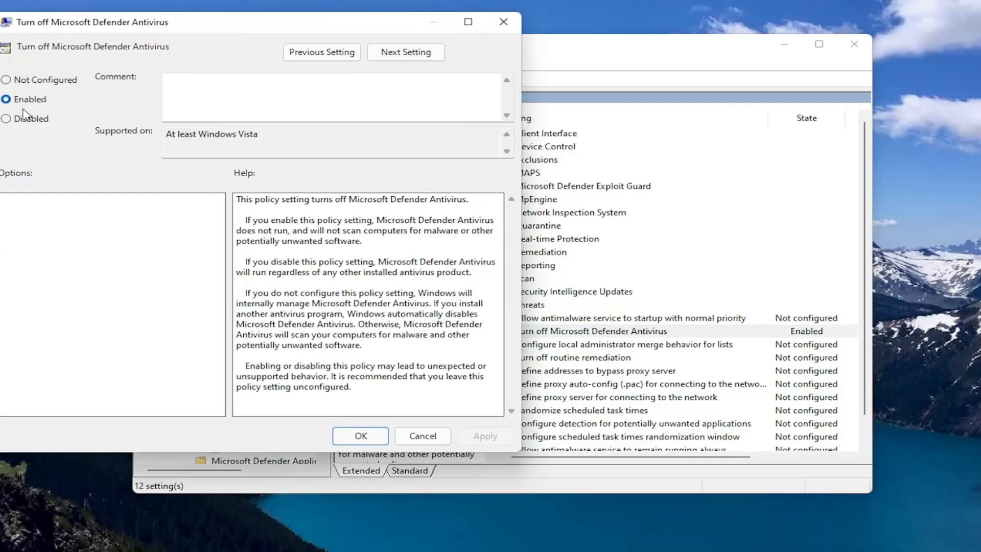
mouse_move(10, 76)
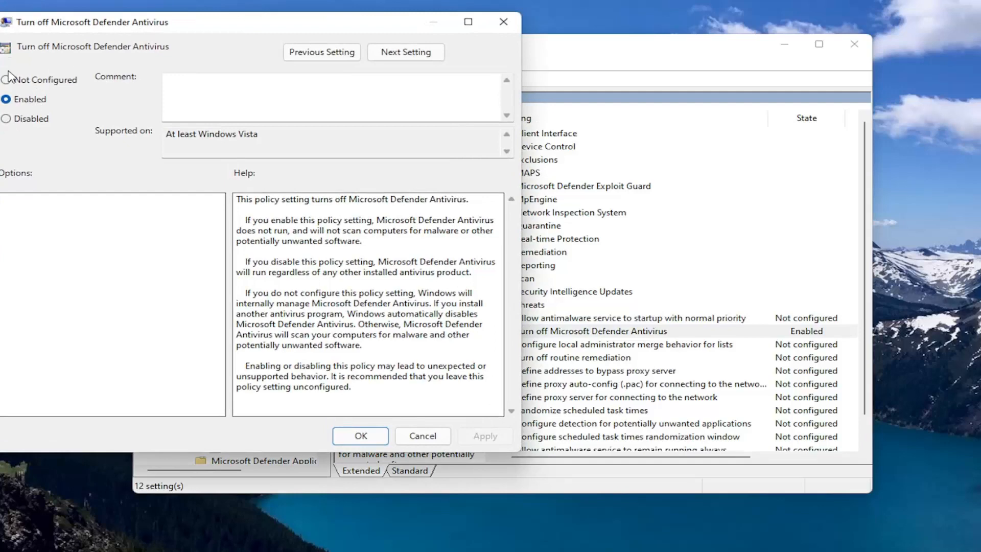
click(360, 435)
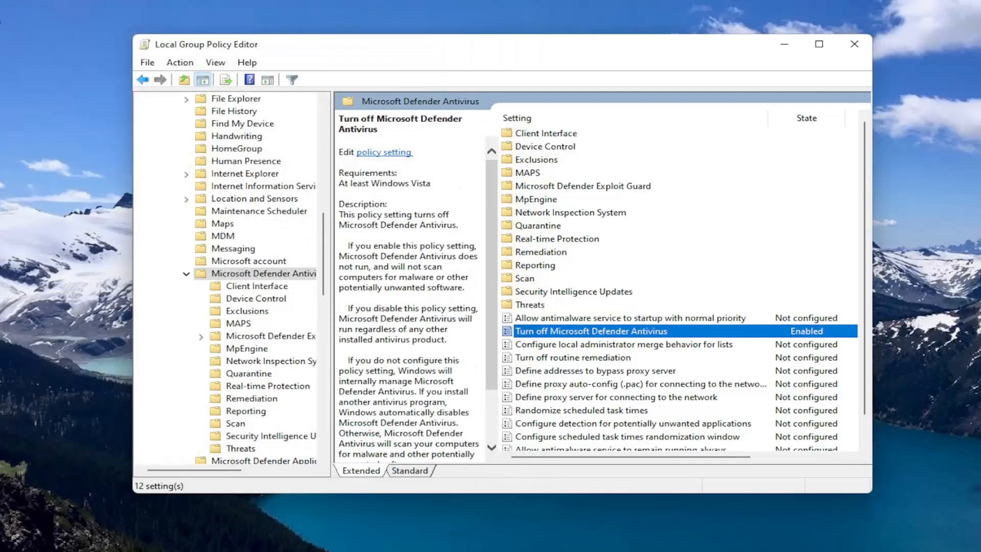
click(853, 44)
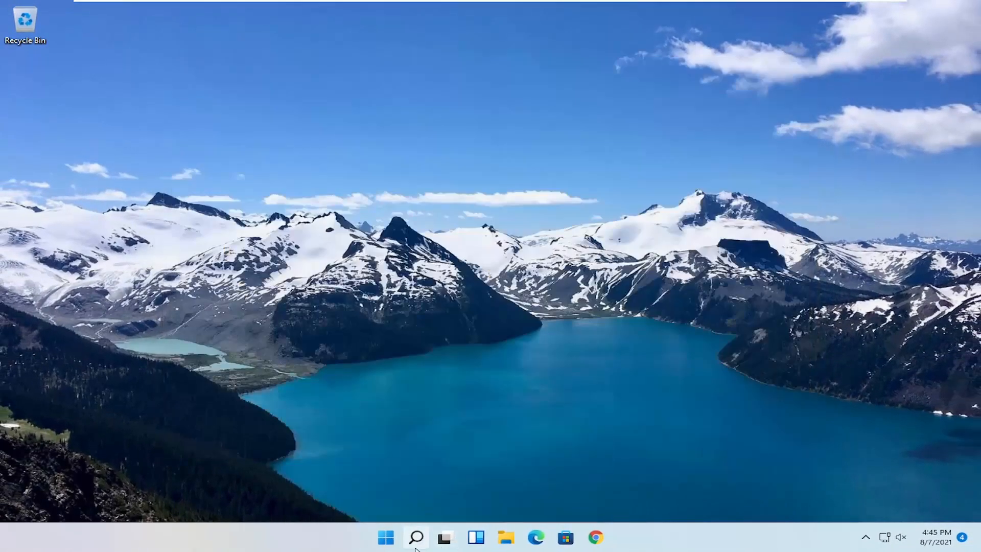
Search for 'regedit' and run Registry Editor as administrator, allowing the UAC prompt
text(reged)
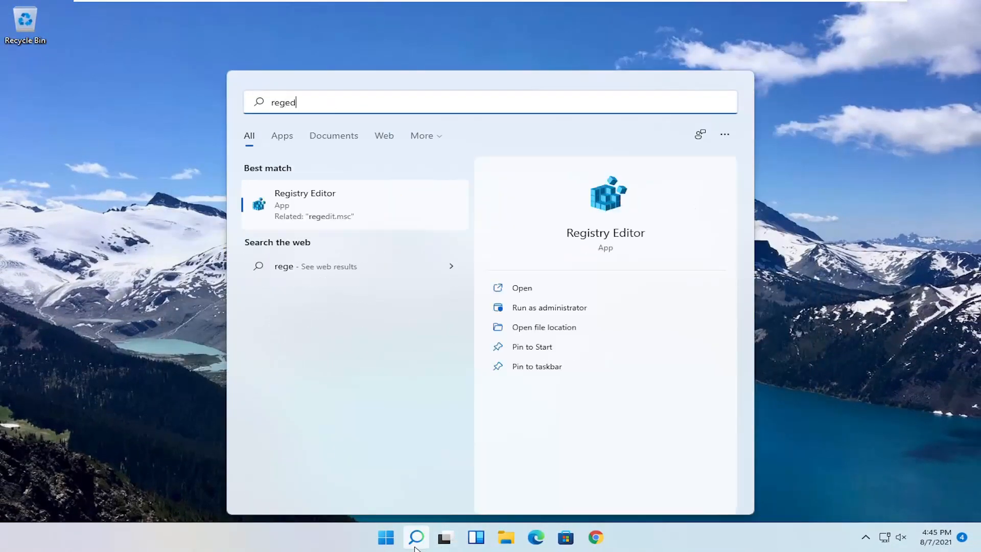
text(it)
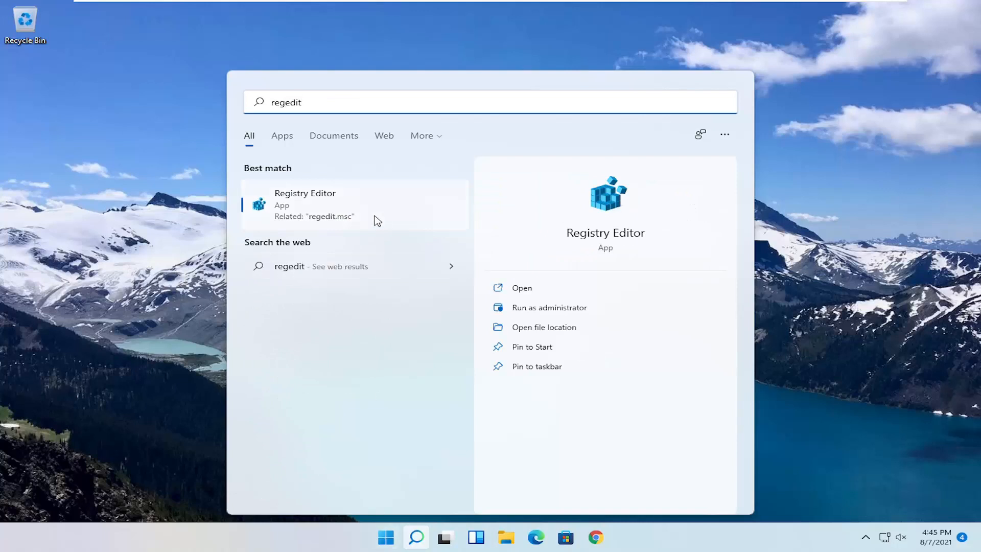
right_click(313, 205)
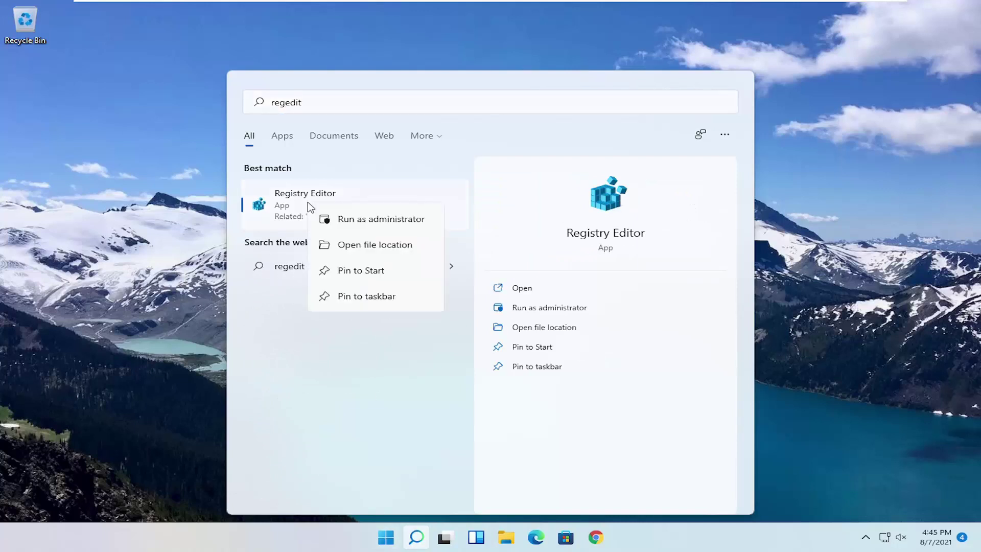
click(382, 219)
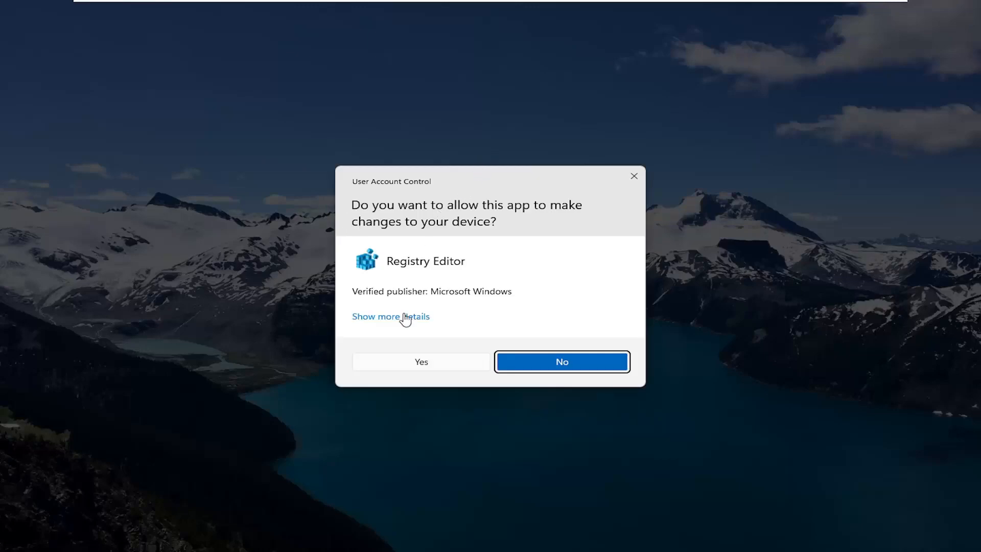
click(421, 362)
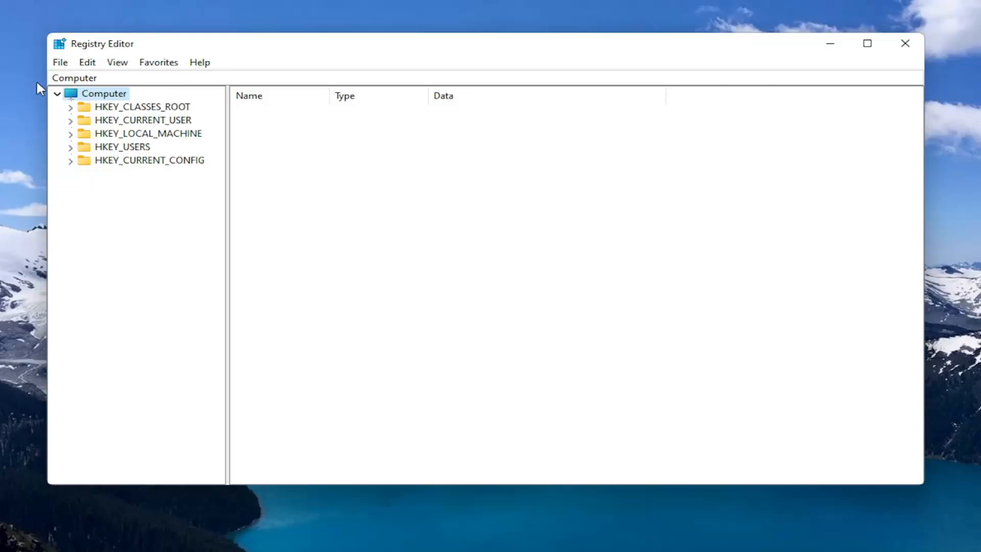
click(59, 61)
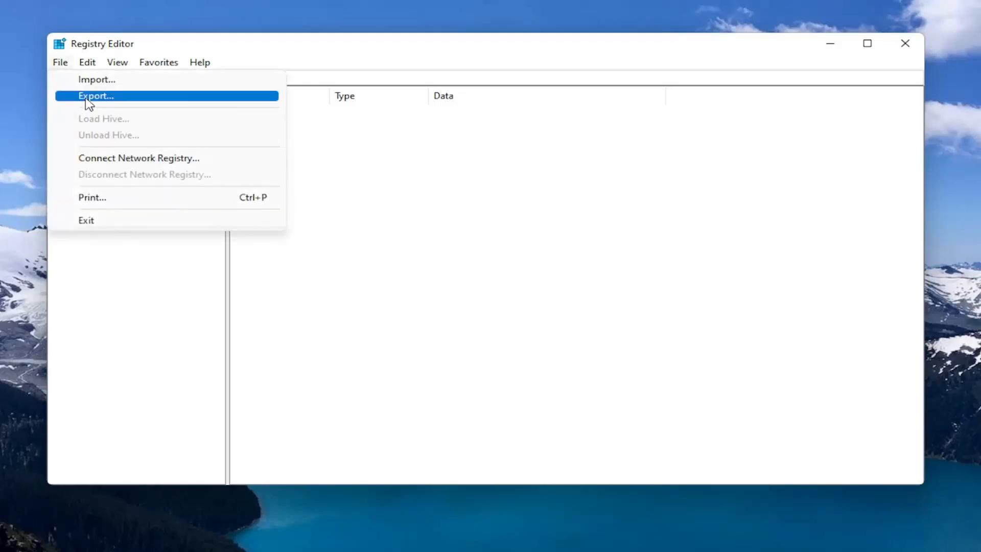
click(96, 96)
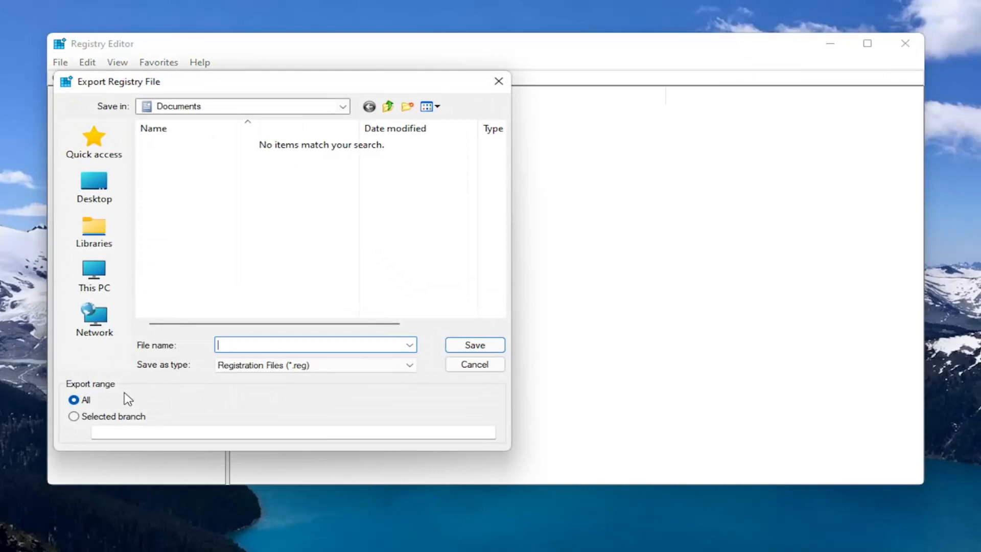
mouse_move(134, 284)
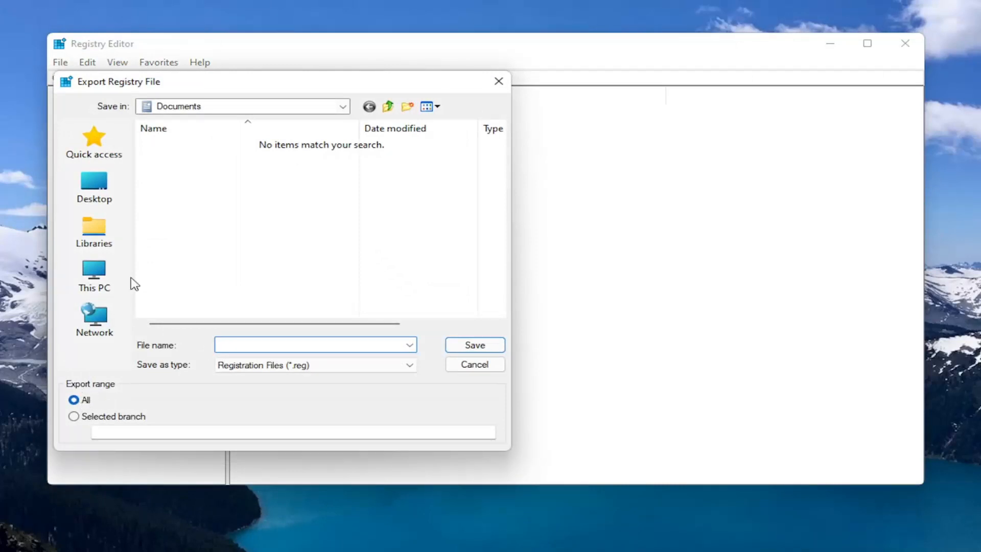
click(94, 186)
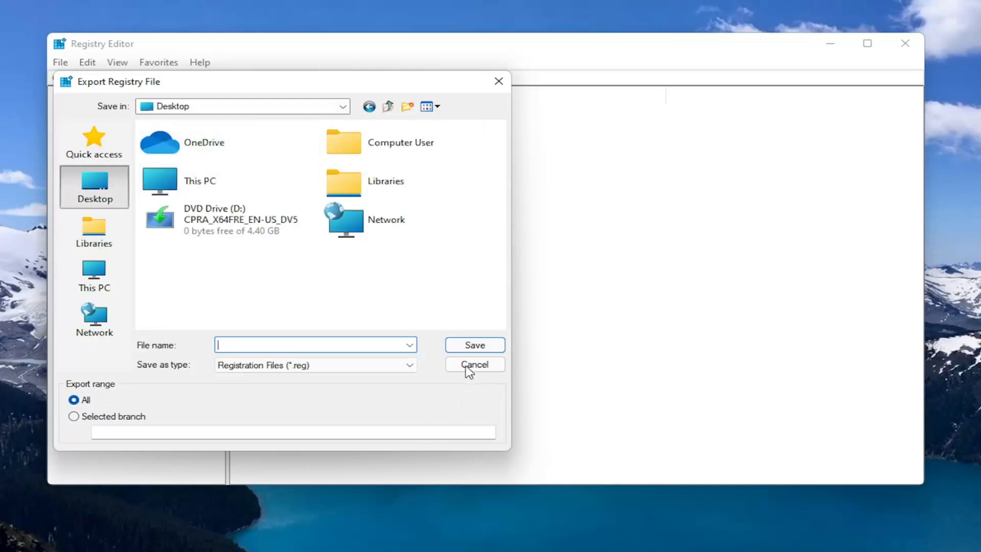
click(474, 364)
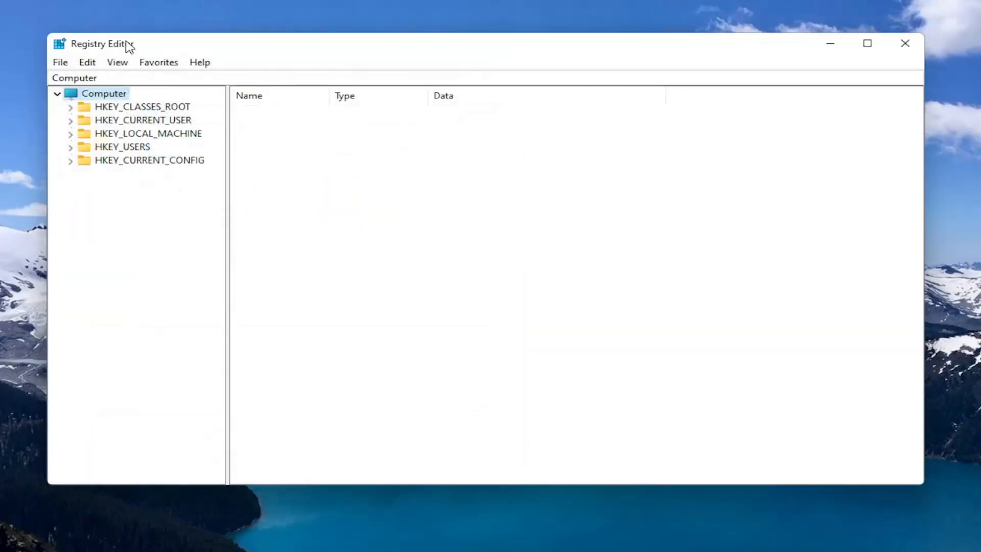
click(61, 61)
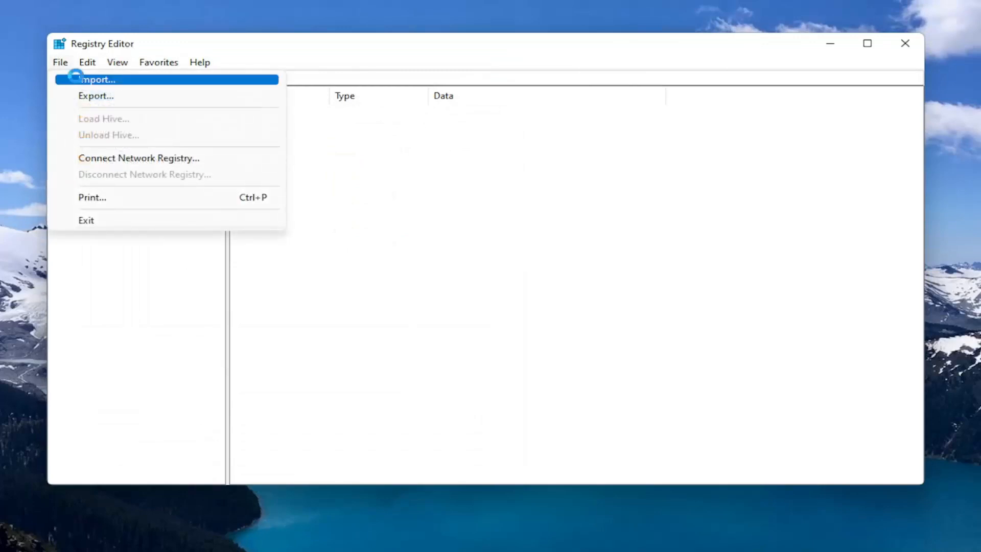
click(102, 79)
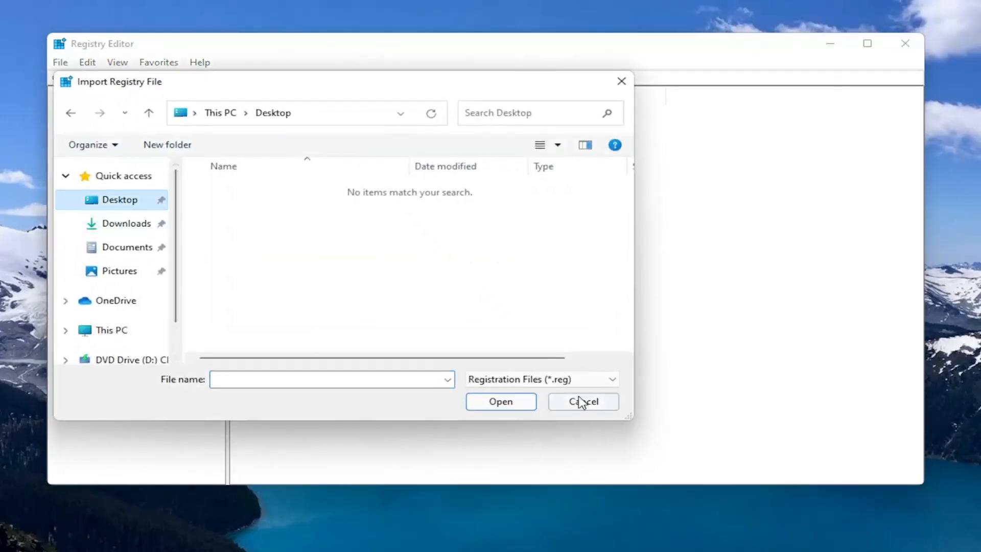
click(582, 400)
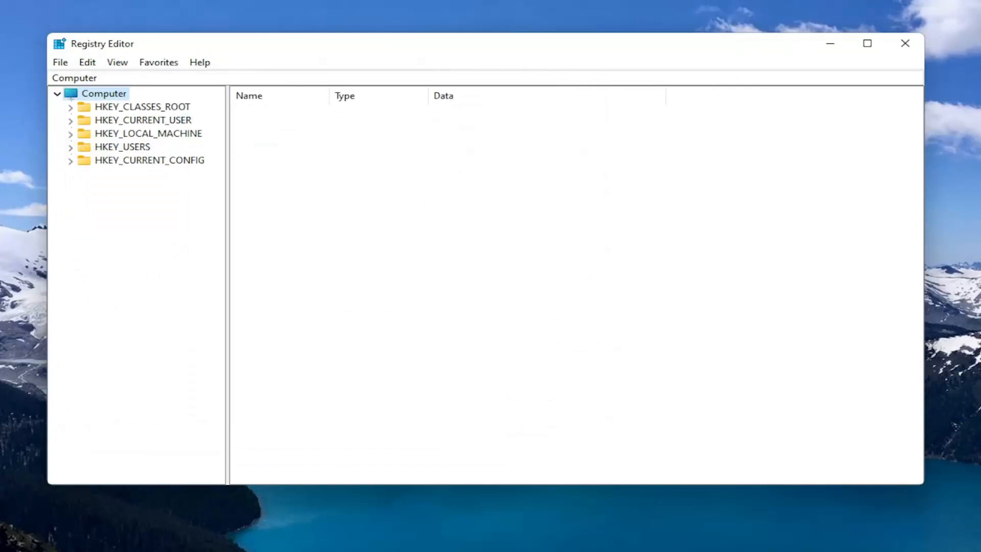
mouse_move(407, 31)
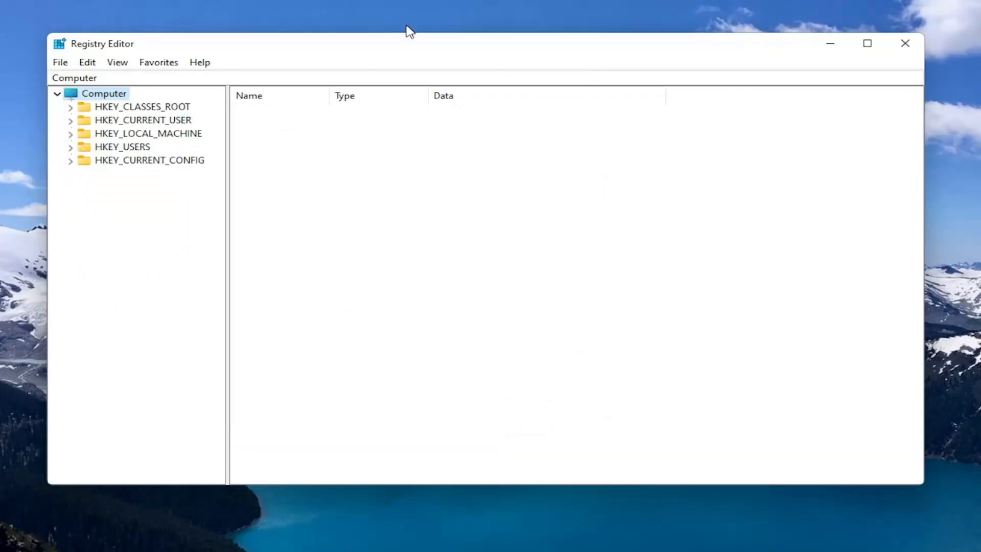
Navigate to HKEY_LOCAL_MACHINE\SOFTWARE\Policies\Microsoft\Windows Defender in the registry tree
click(147, 133)
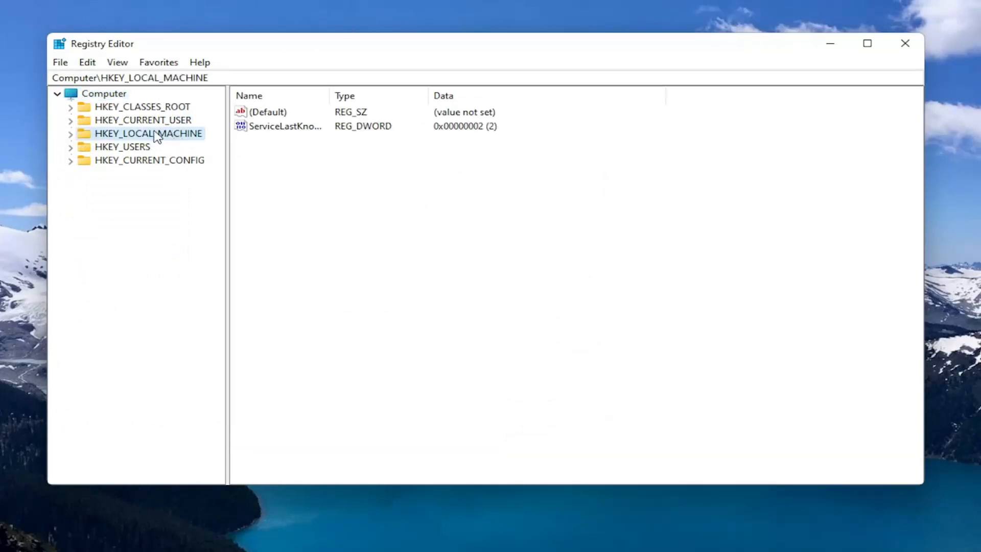
click(70, 133)
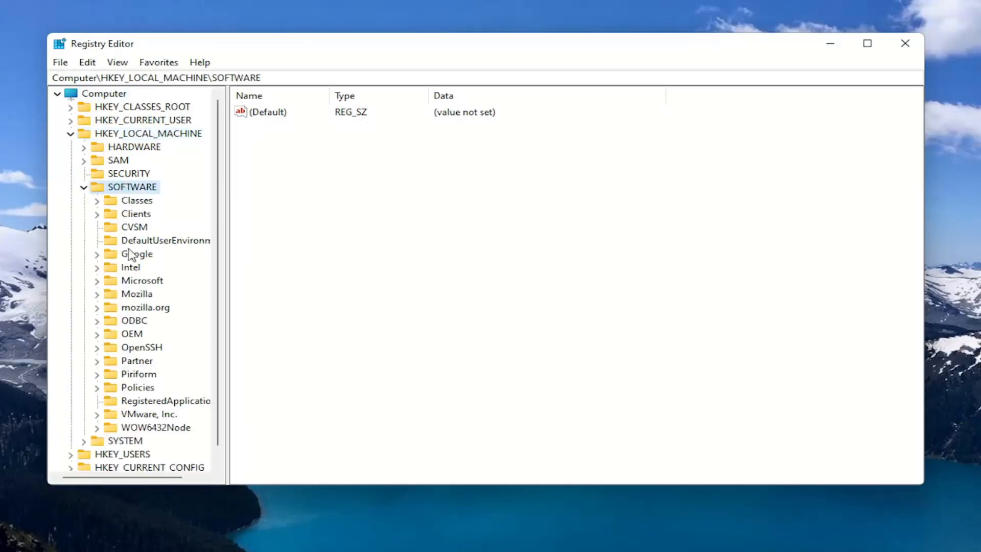
click(137, 387)
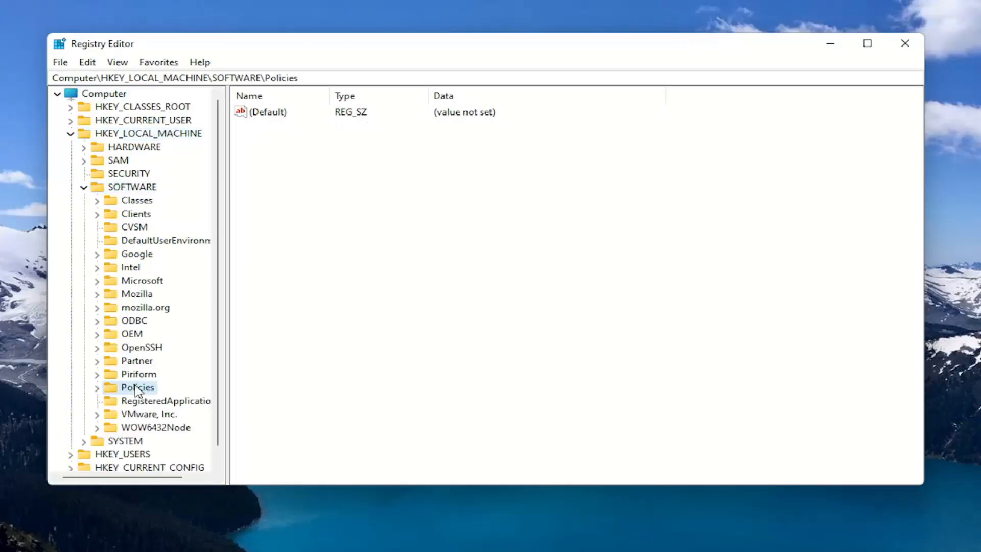
click(96, 386)
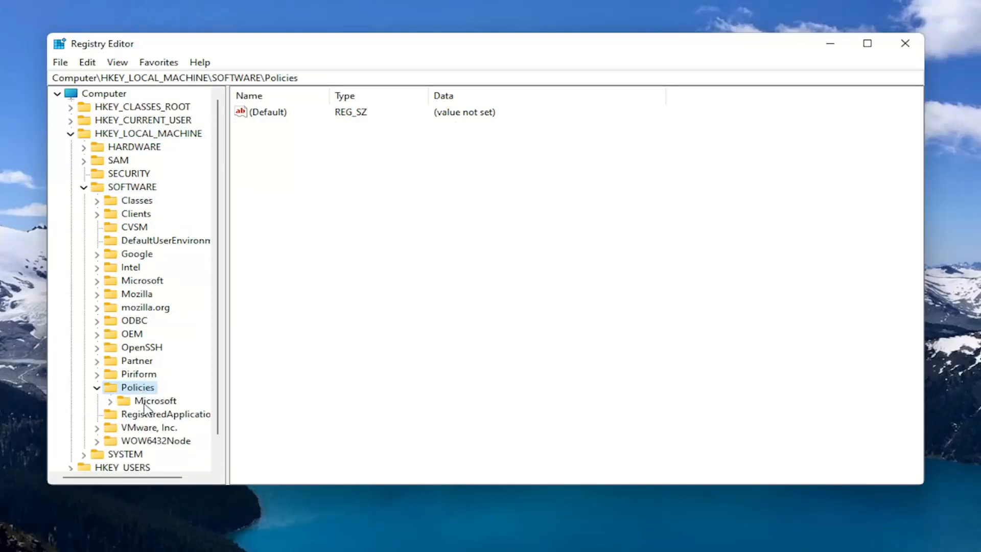
click(156, 400)
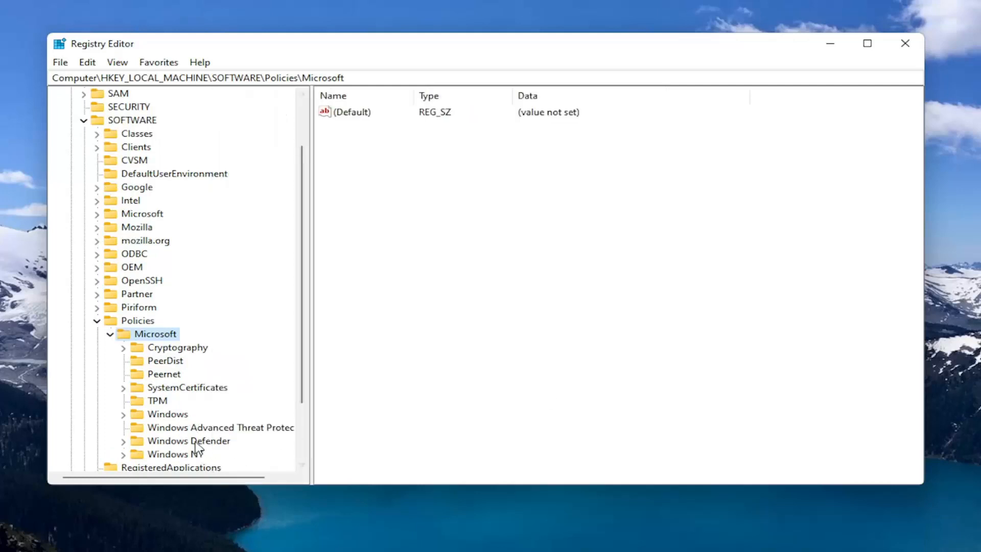
click(189, 441)
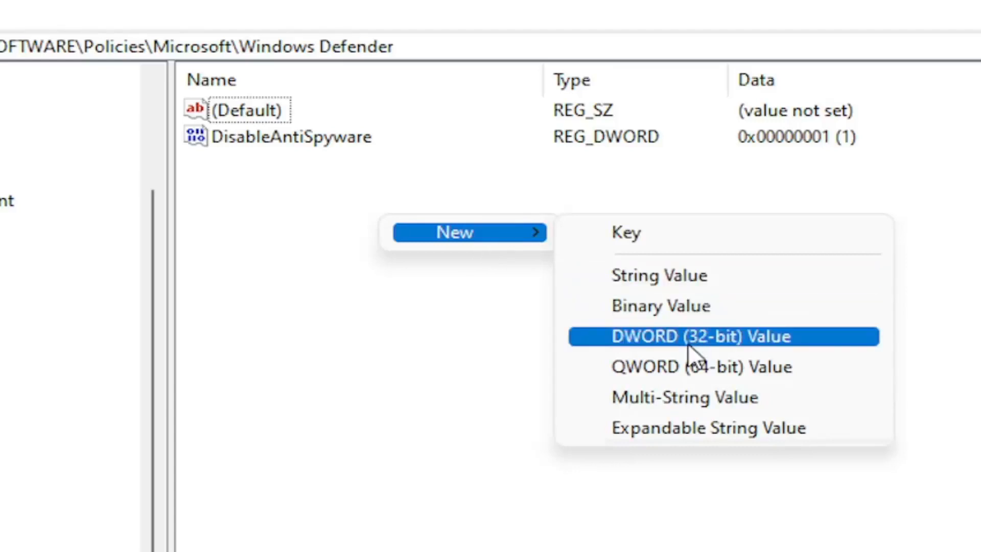
Dismiss the New value menu, leaving the existing DisableAntiSpyware DWORD in place
click(705, 336)
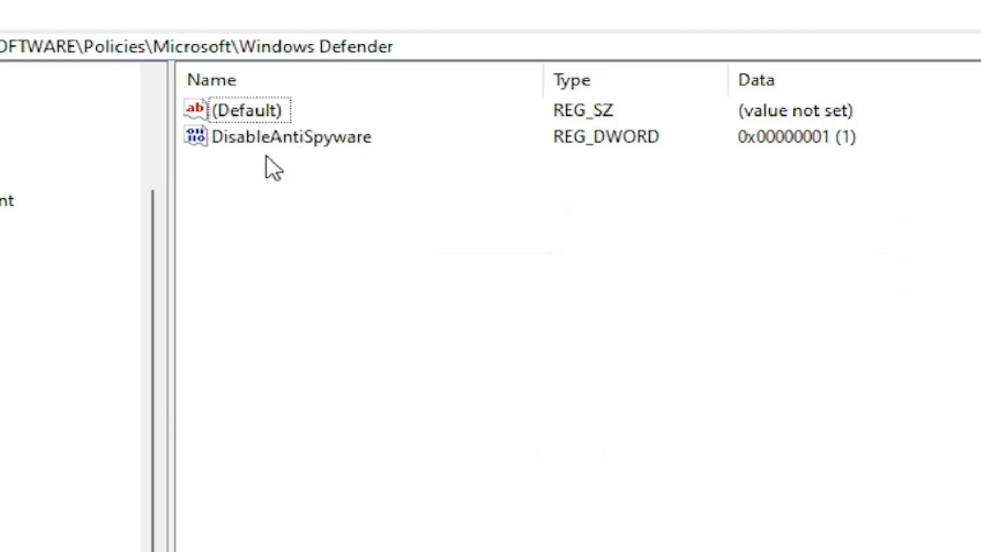
mouse_move(377, 158)
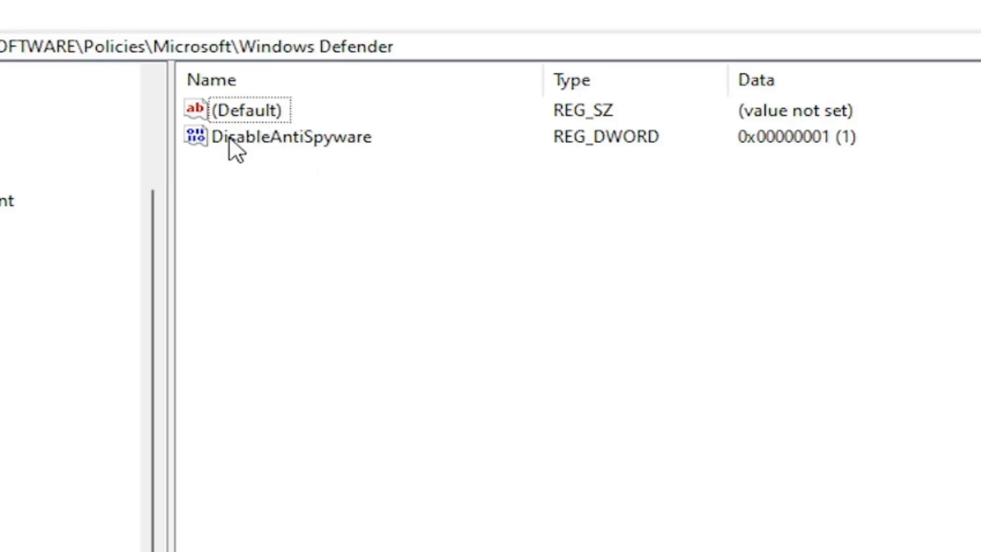
mouse_move(229, 188)
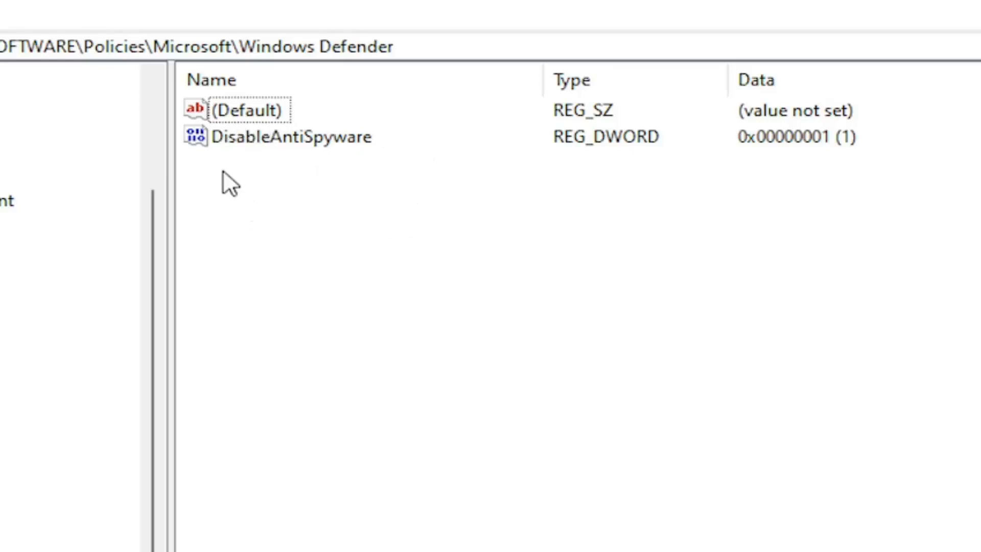
mouse_move(244, 200)
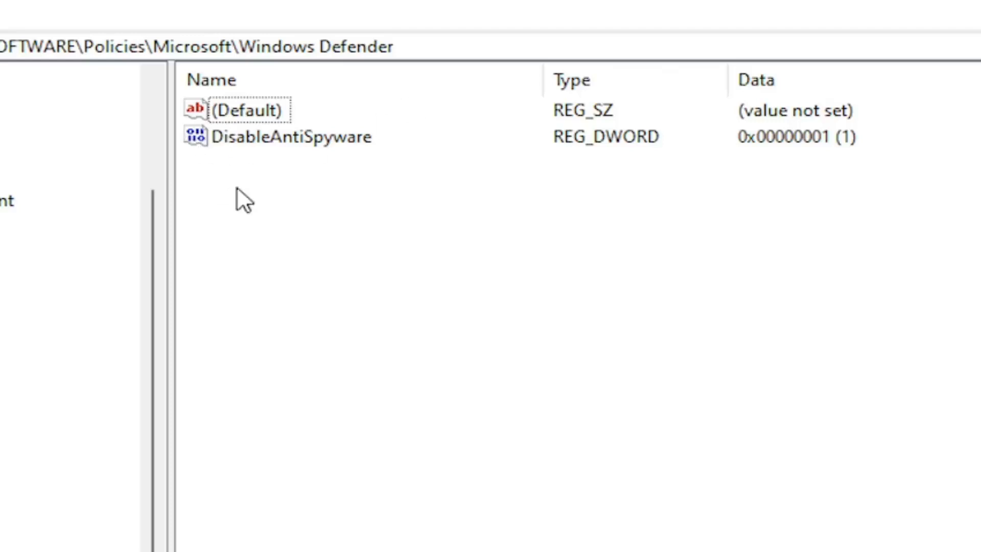
mouse_move(437, 253)
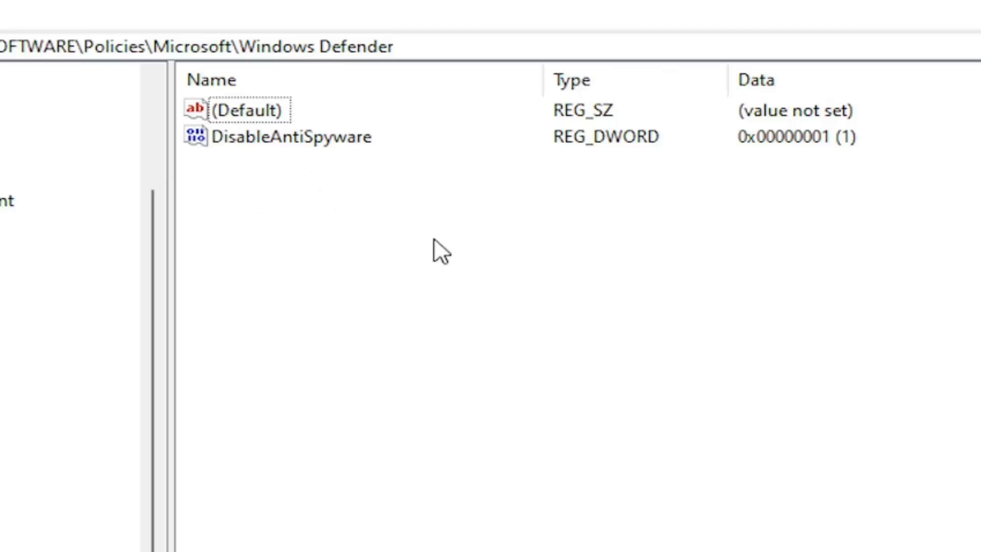
mouse_move(233, 268)
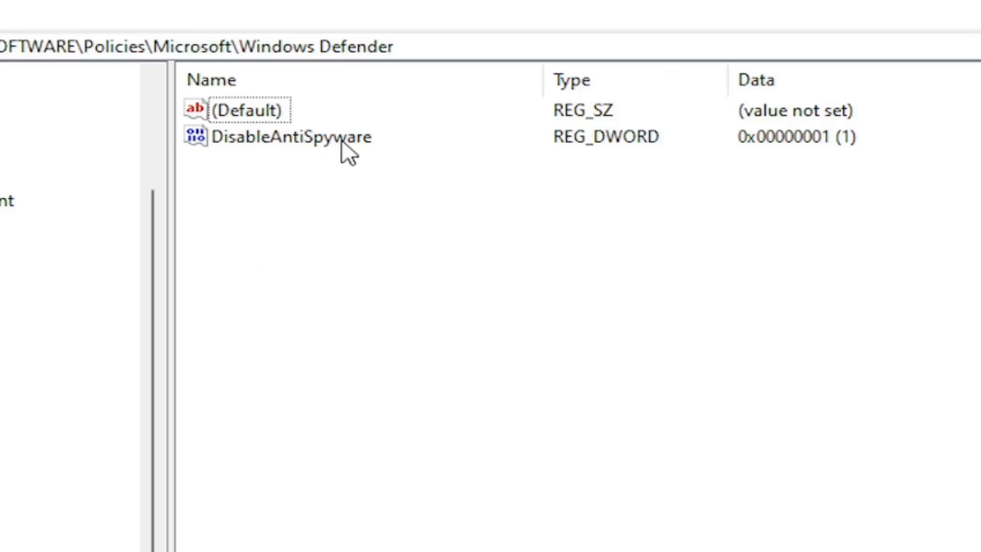
mouse_move(395, 241)
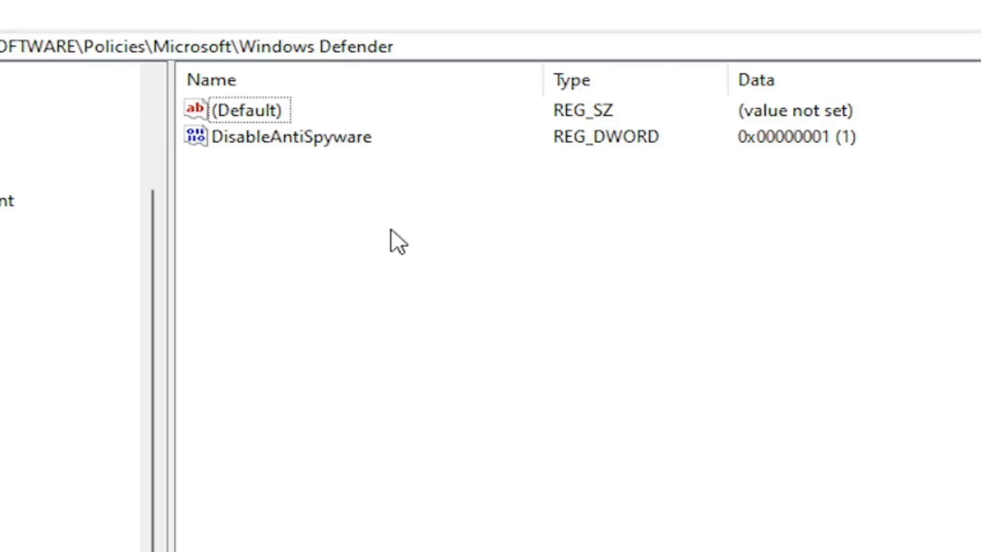
mouse_move(331, 115)
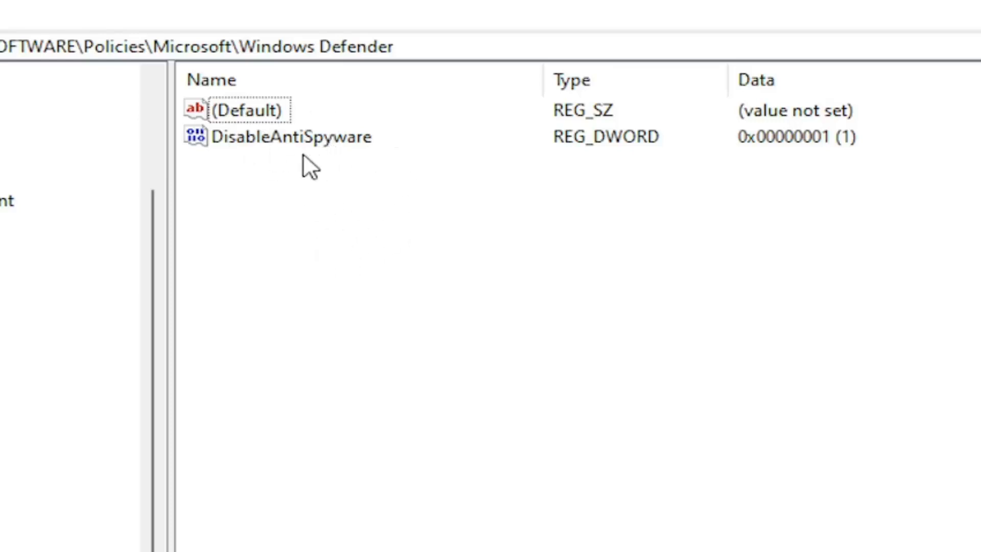
Review DisableAntiSpyware and confirm its value data of 1
double_click(290, 137)
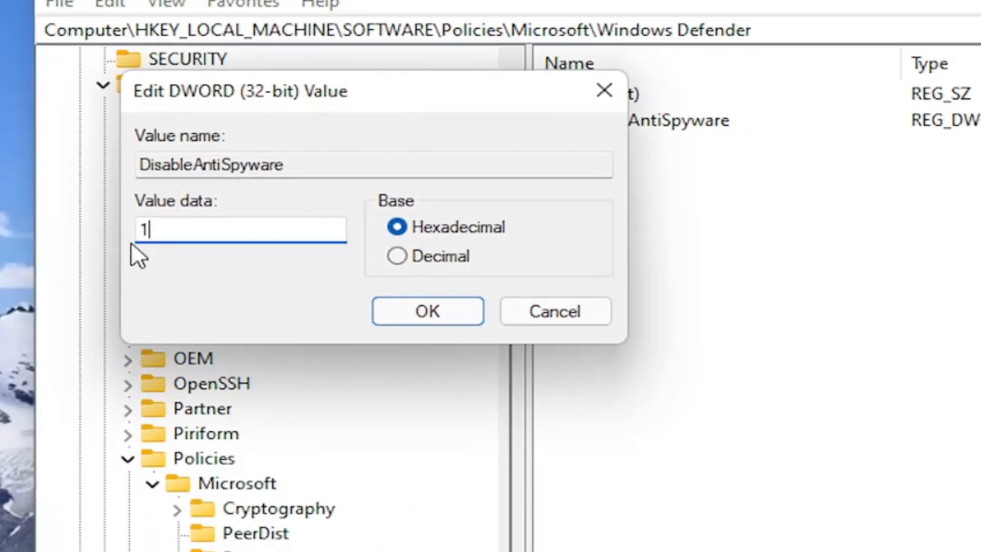
mouse_move(622, 290)
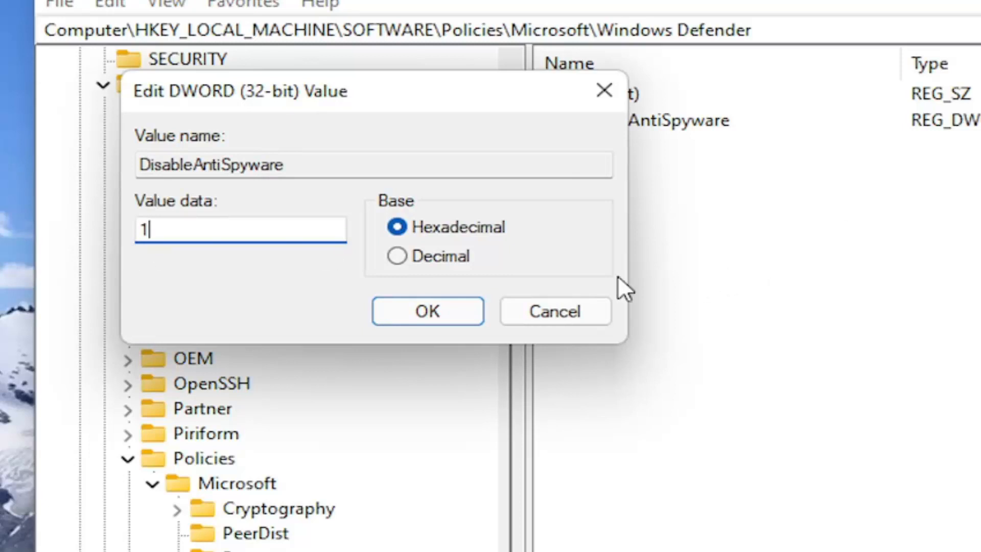
click(427, 310)
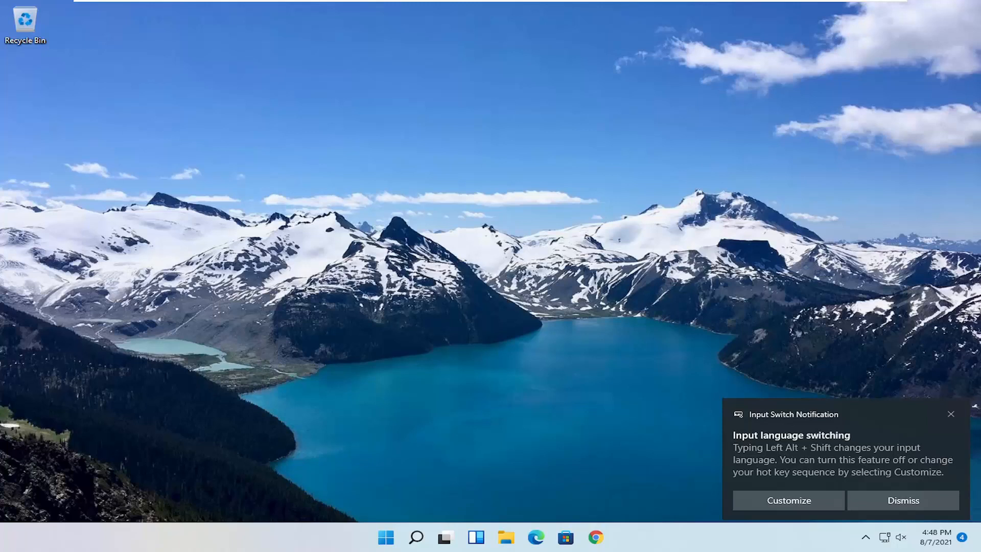
mouse_move(756, 184)
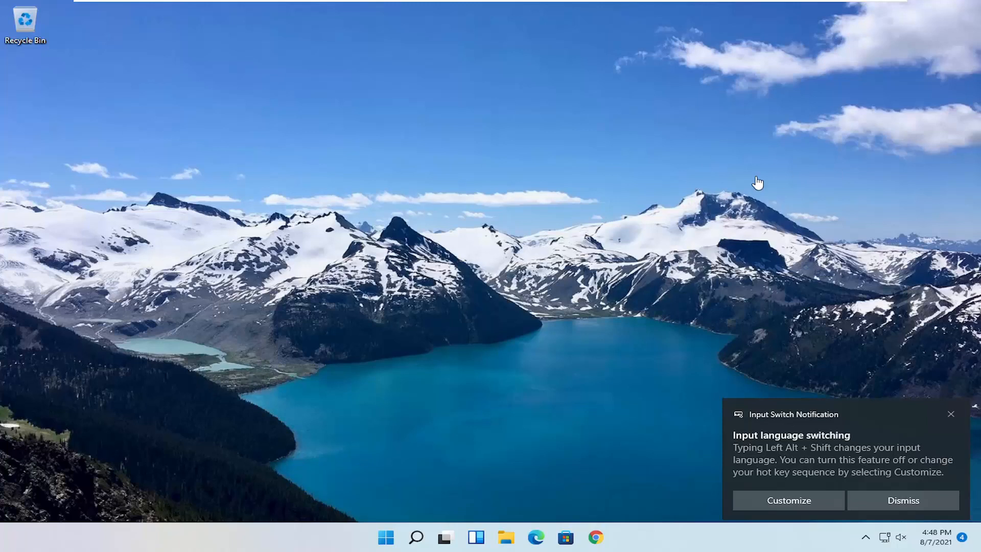
Dismiss the Input Switch Notification toast on the desktop
click(903, 500)
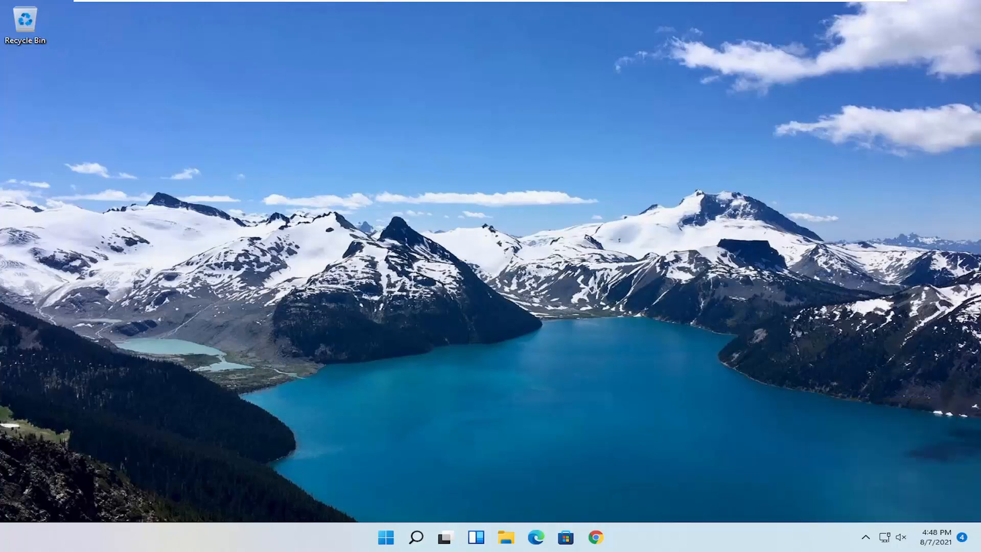